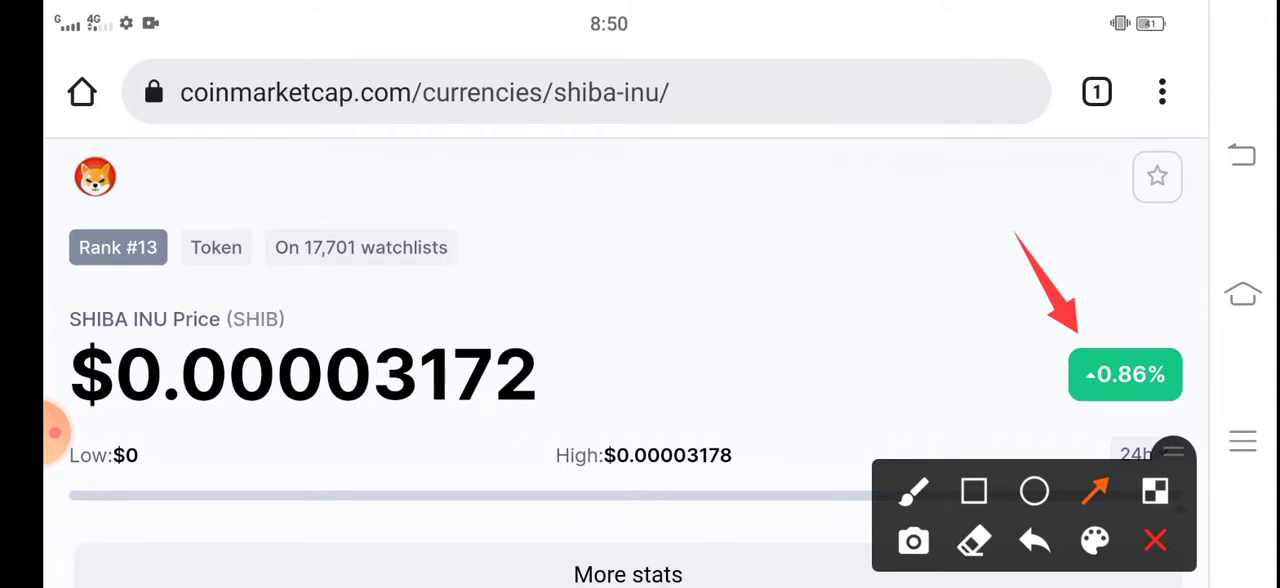
# Step: Draw a red arrow pointing down at the Shiba Inu price $0.00003172
pyautogui.moveTo(540, 205); pyautogui.dragTo(460, 320)
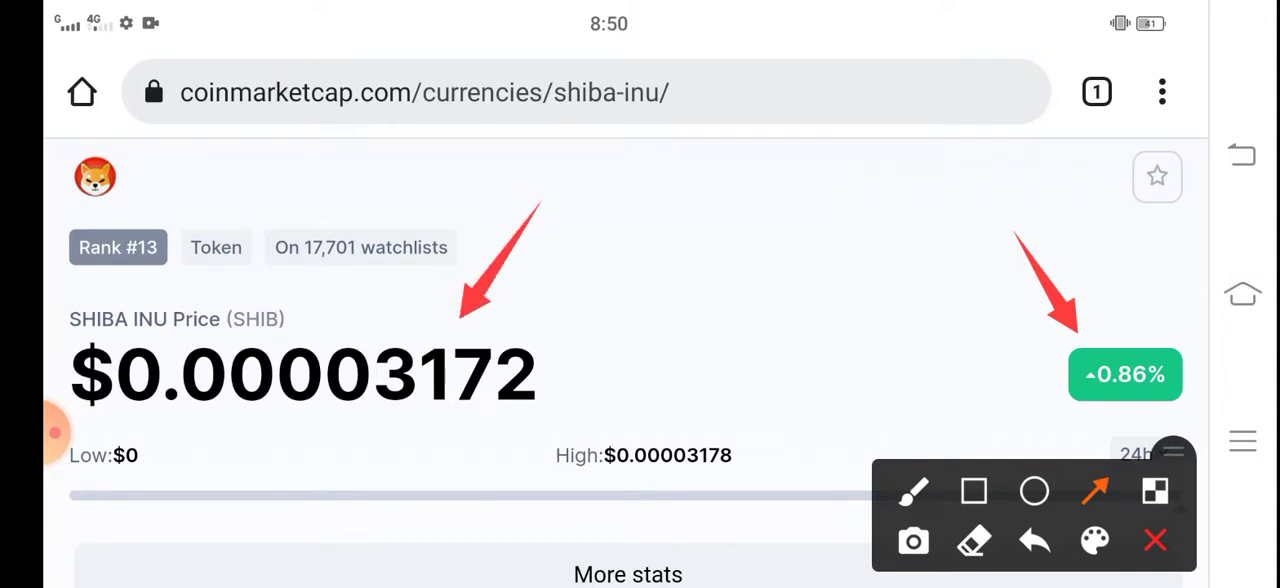